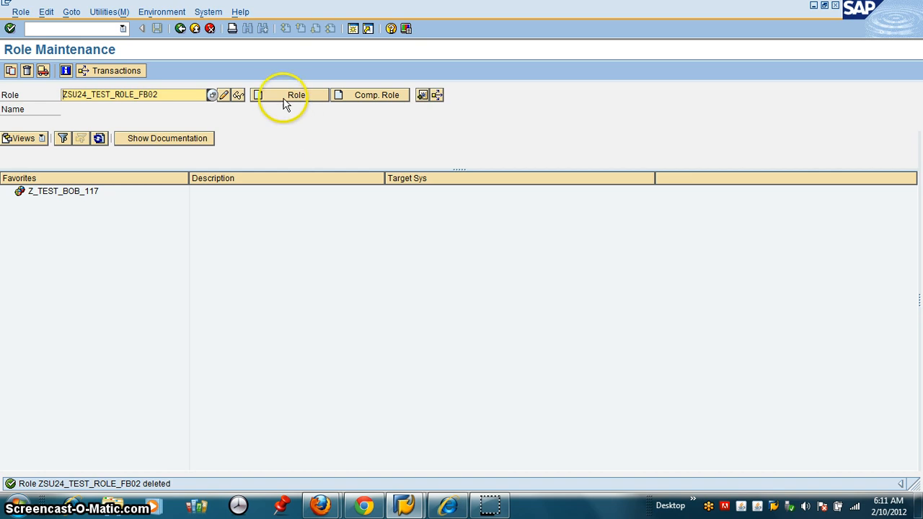
Create role ZSU24_TEST_ROLE_FB02 with the description 'Role for SU24 Updates'
click(295, 95)
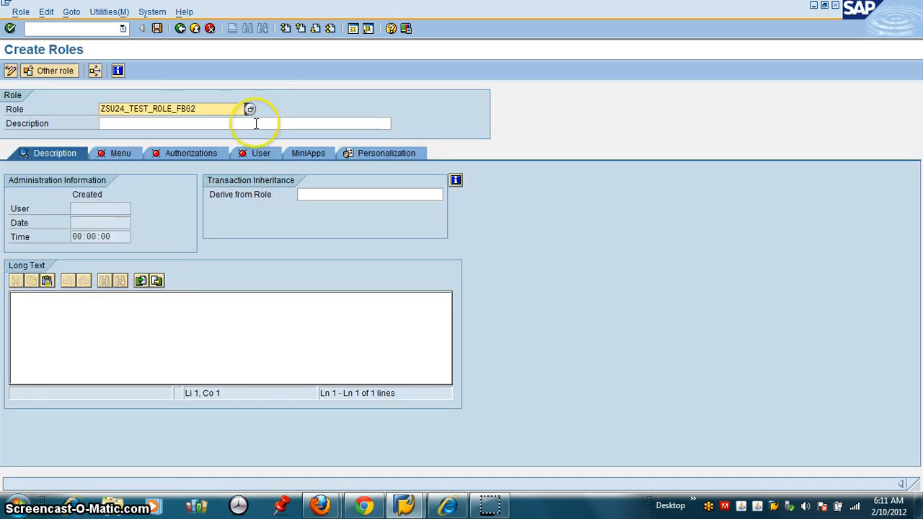
click(195, 123)
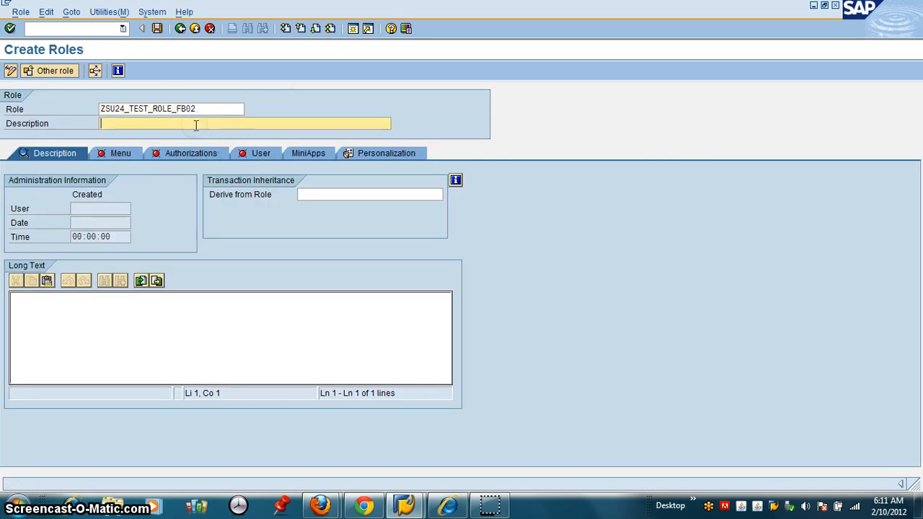
text(Role for SU24)
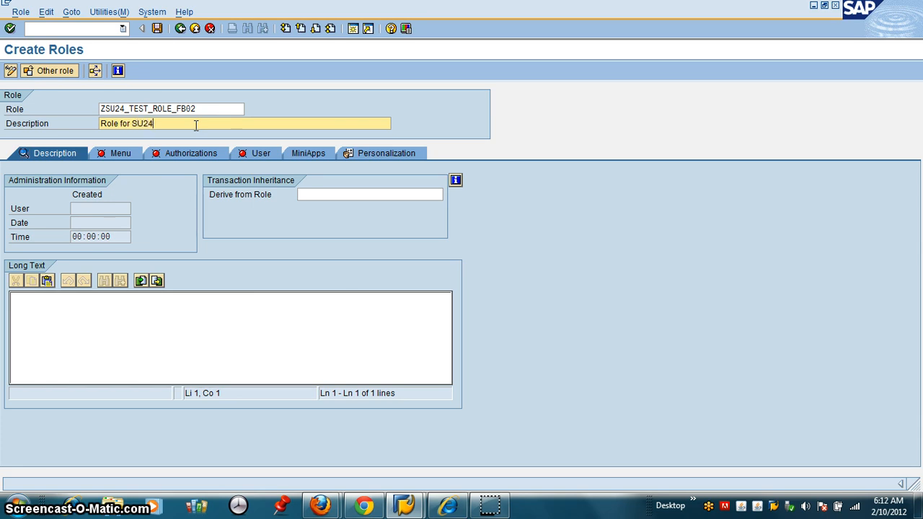
text(Updae)
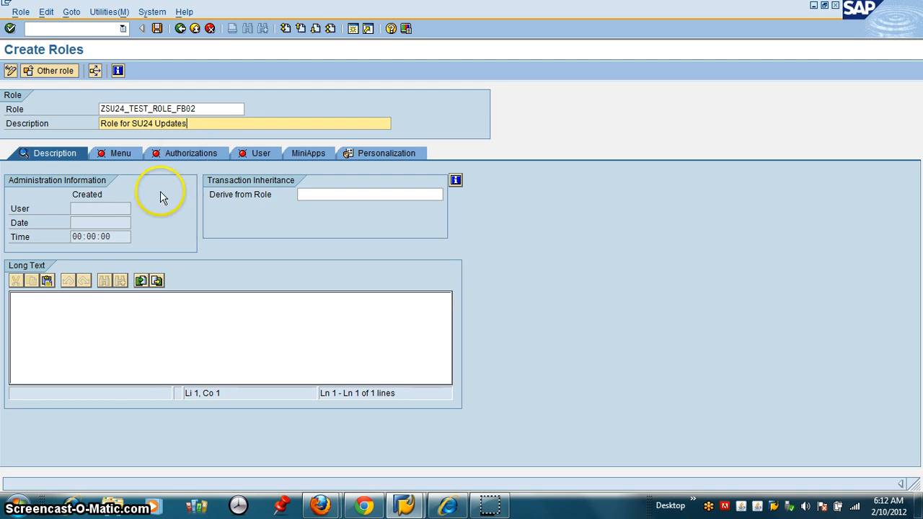
mouse_move(121, 153)
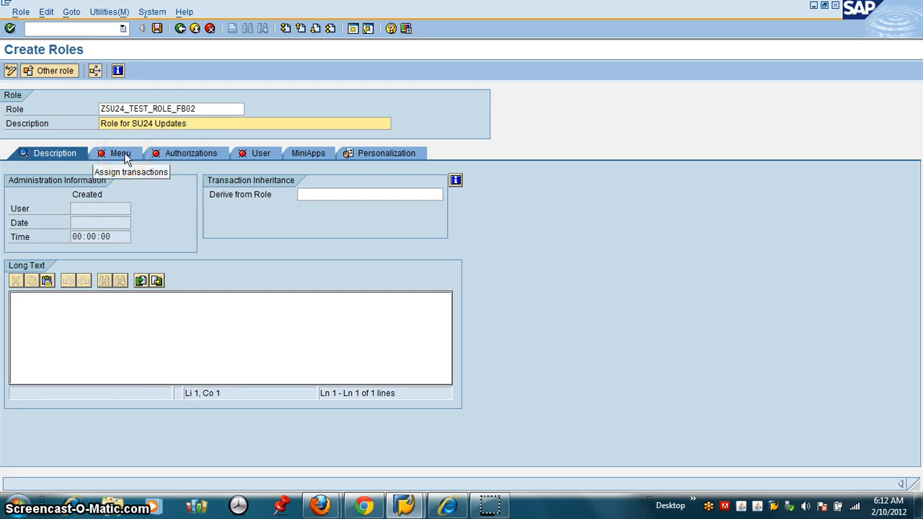
Save the new role while moving to its Menu tab
click(120, 153)
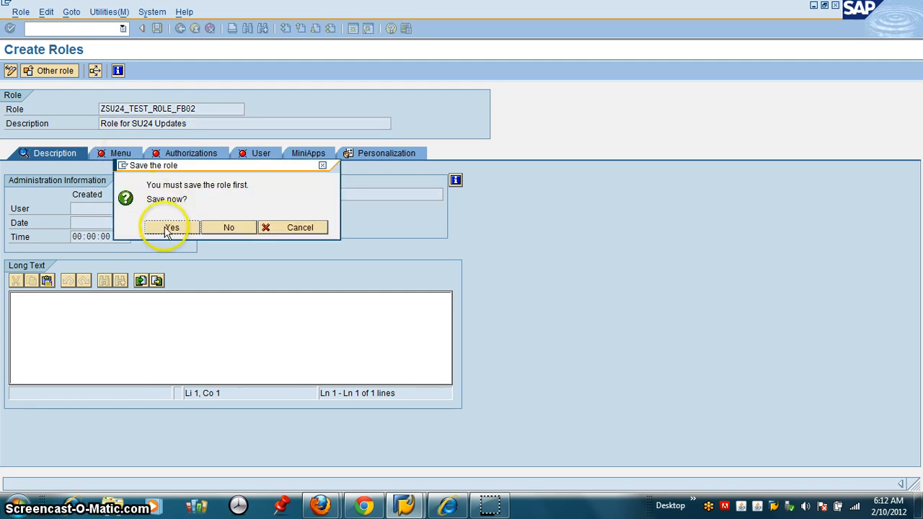
click(171, 227)
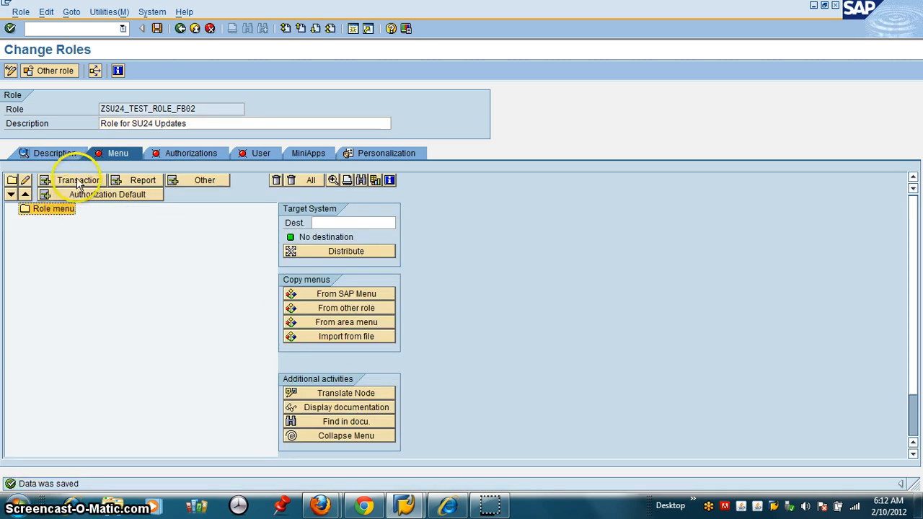
Add transaction FB02 (Change Document) to the role menu
click(77, 180)
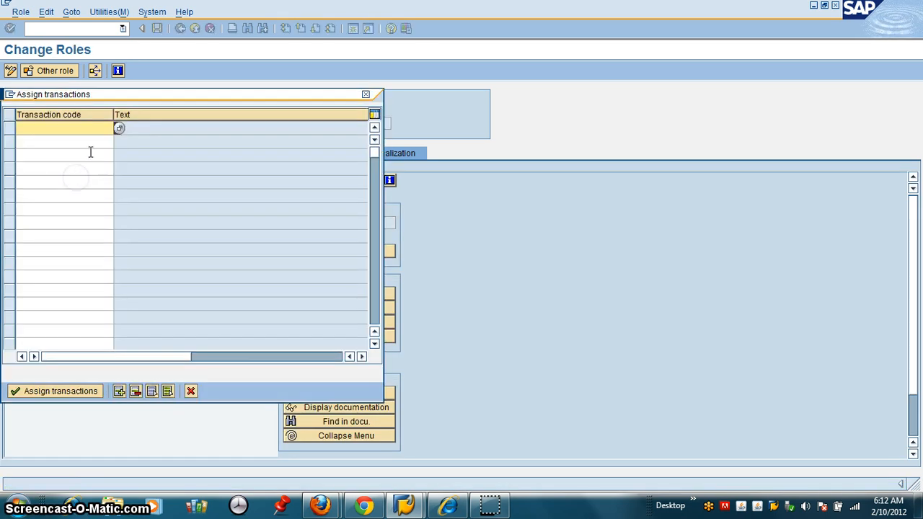
text(SU24)
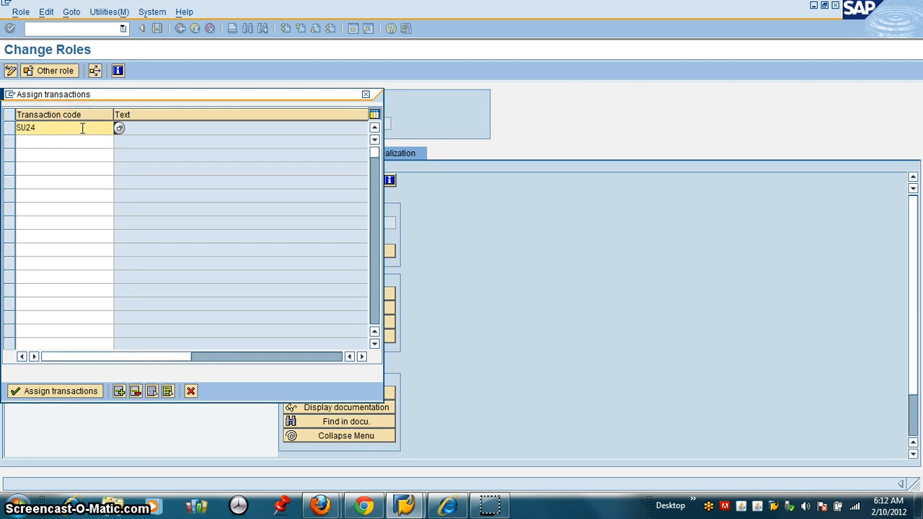
text(F)
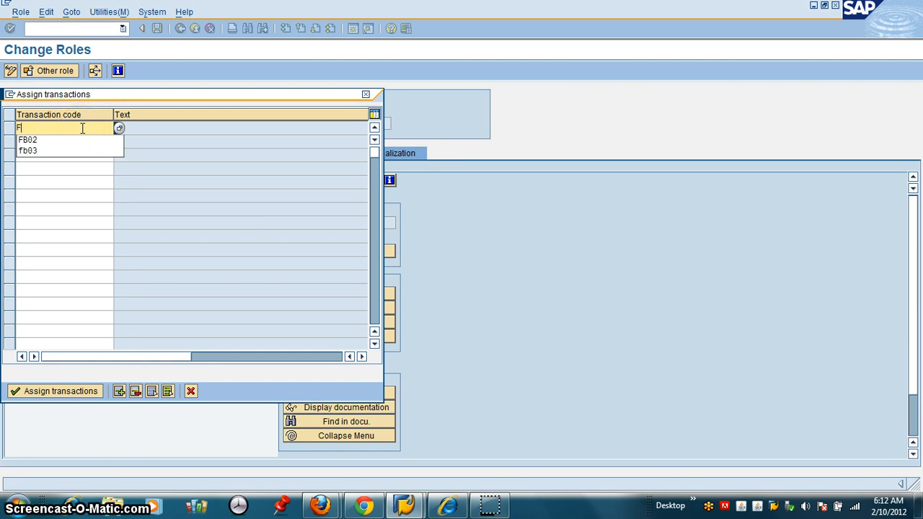
click(27, 139)
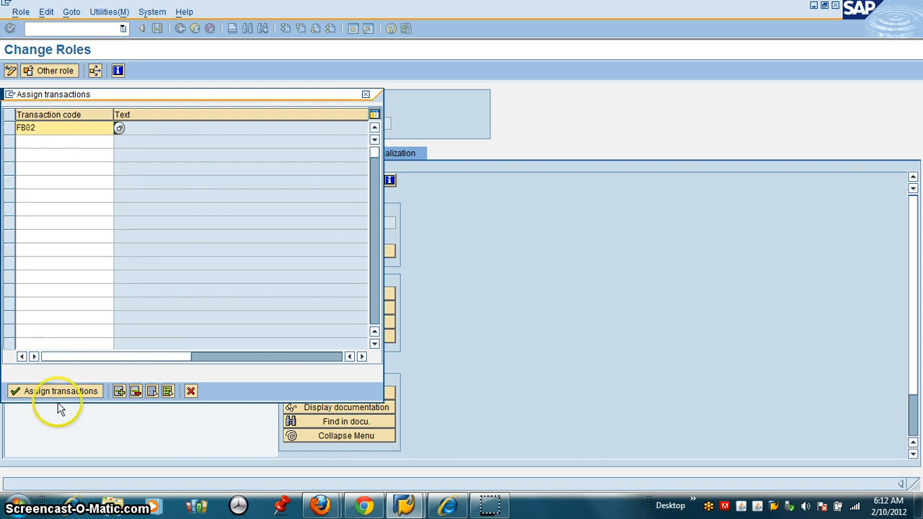
click(53, 391)
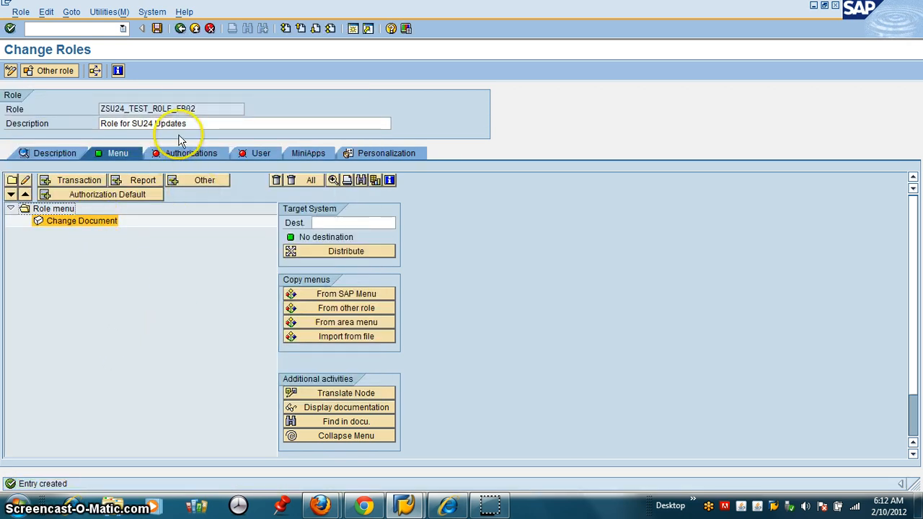
Generate the authorization profile name, save, and apply full (*) organizational levels
click(188, 153)
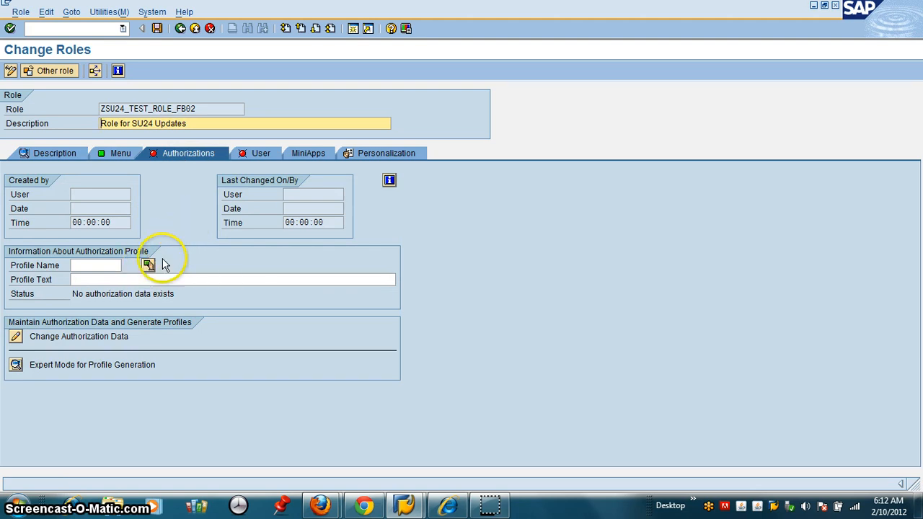
click(149, 265)
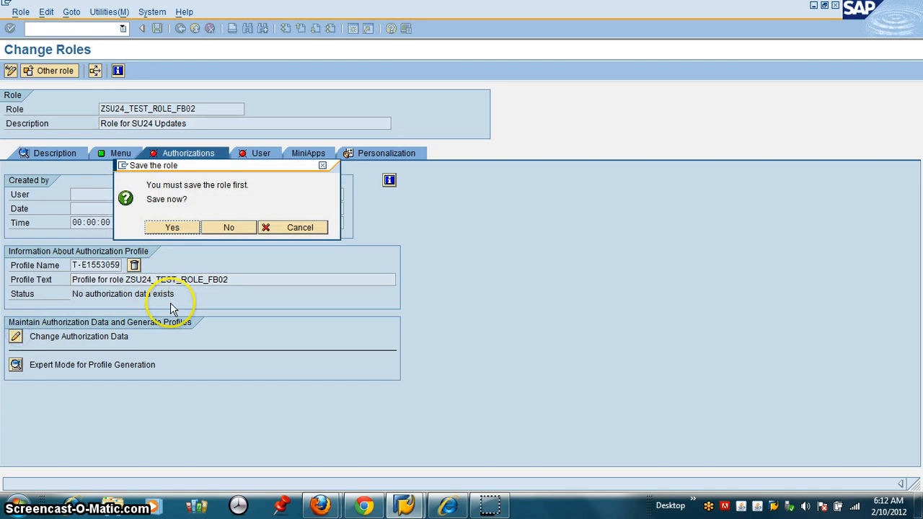
click(172, 227)
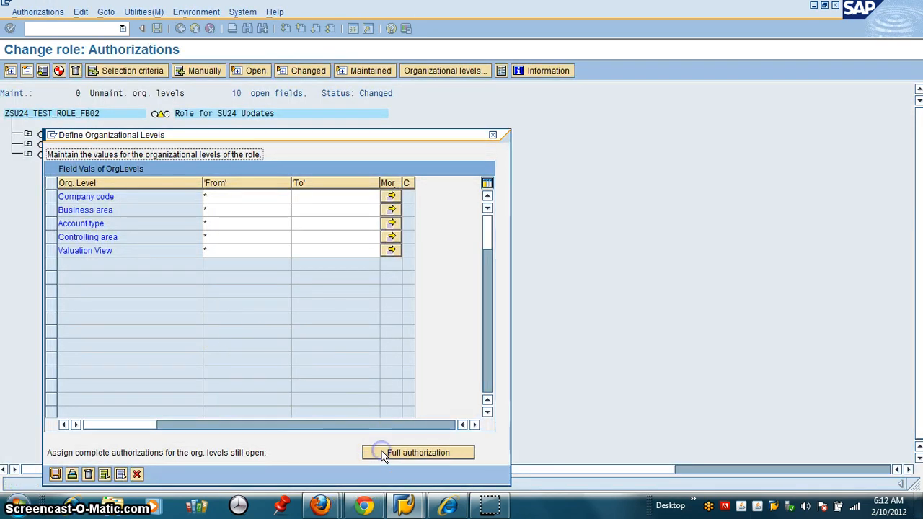
mouse_move(72, 474)
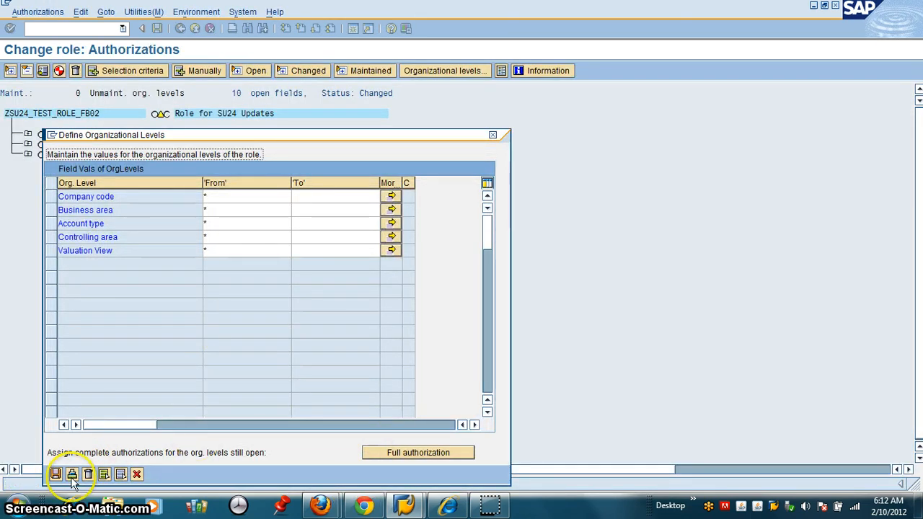
click(56, 474)
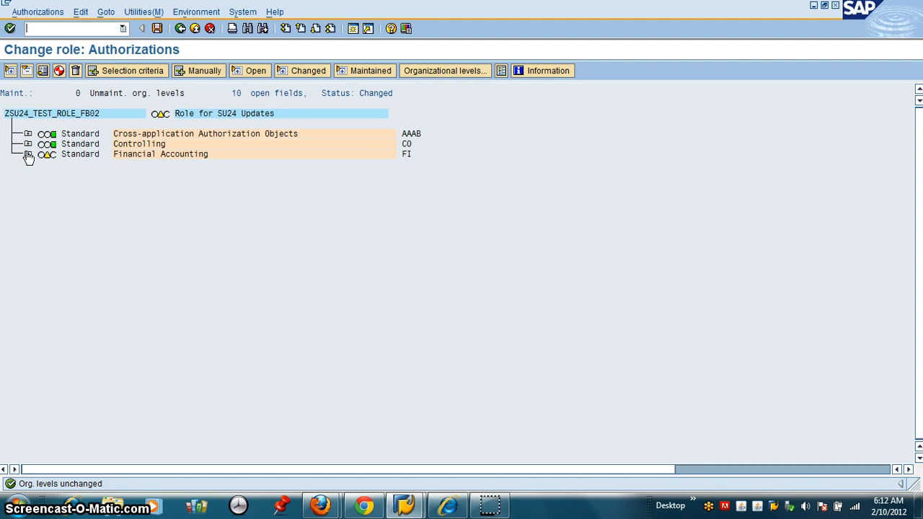
Expand the Financial Accounting node to show F_BKPF and F_FAGL objects
click(28, 153)
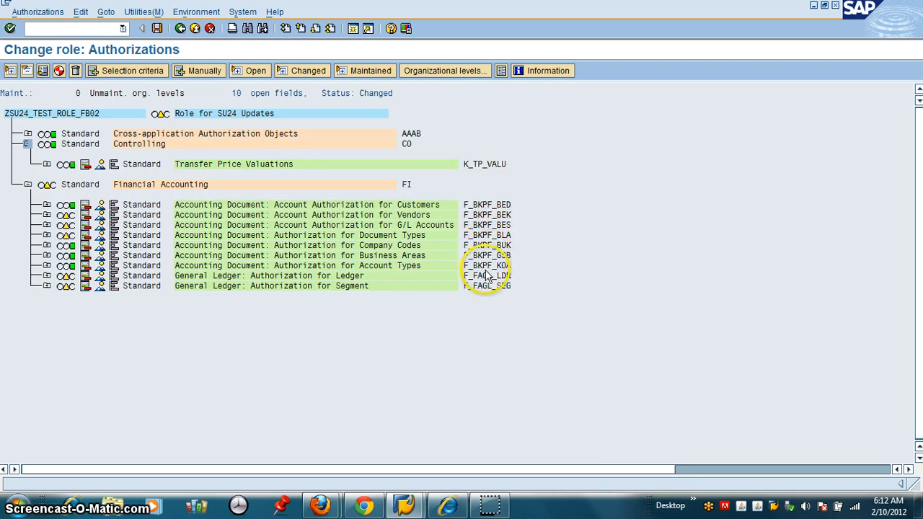
mouse_move(595, 266)
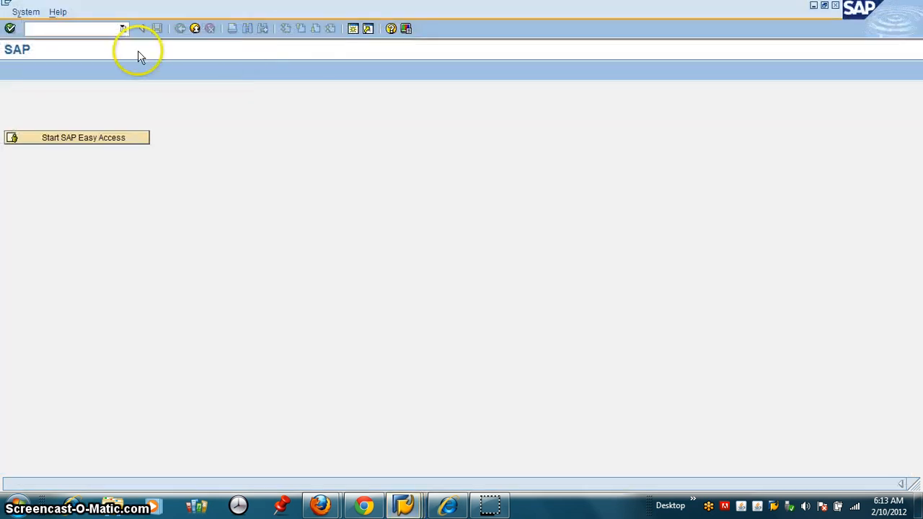
Display SU24 proposals for transaction FB02 in a second window
text(/n)
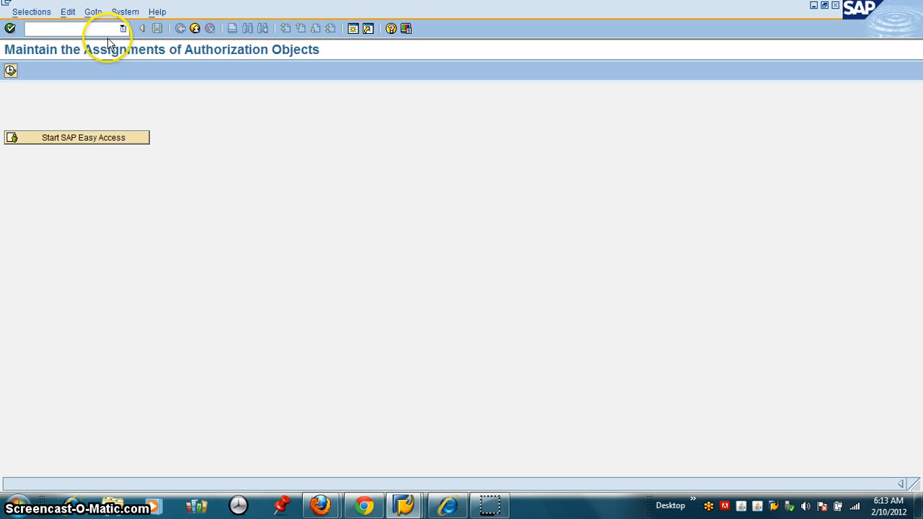
click(77, 137)
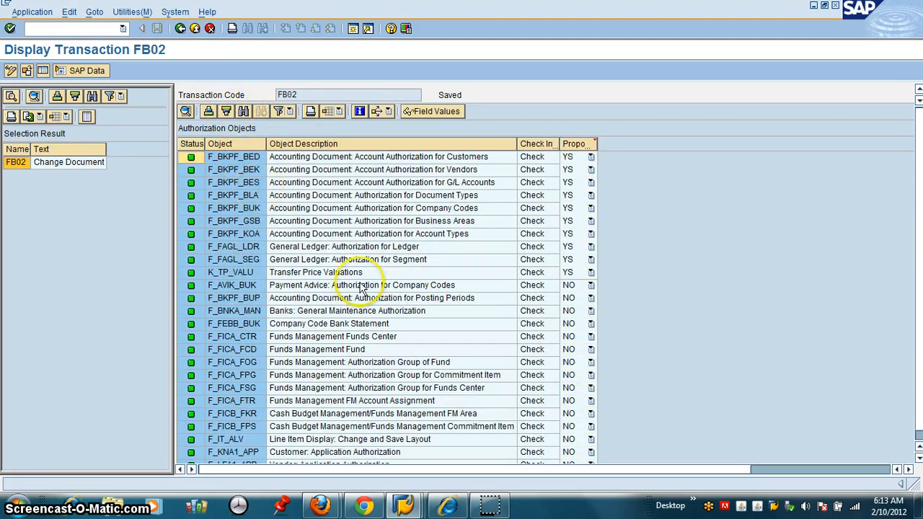
mouse_move(827, 24)
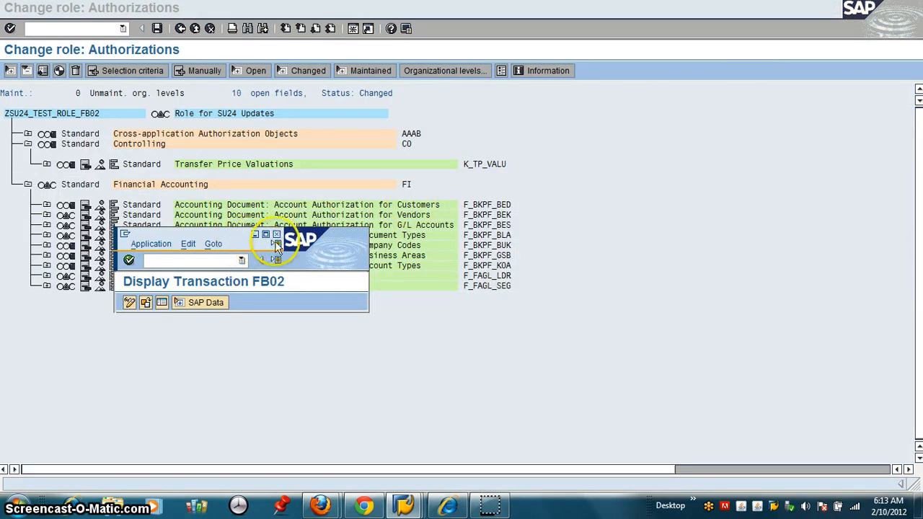
mouse_move(368, 236)
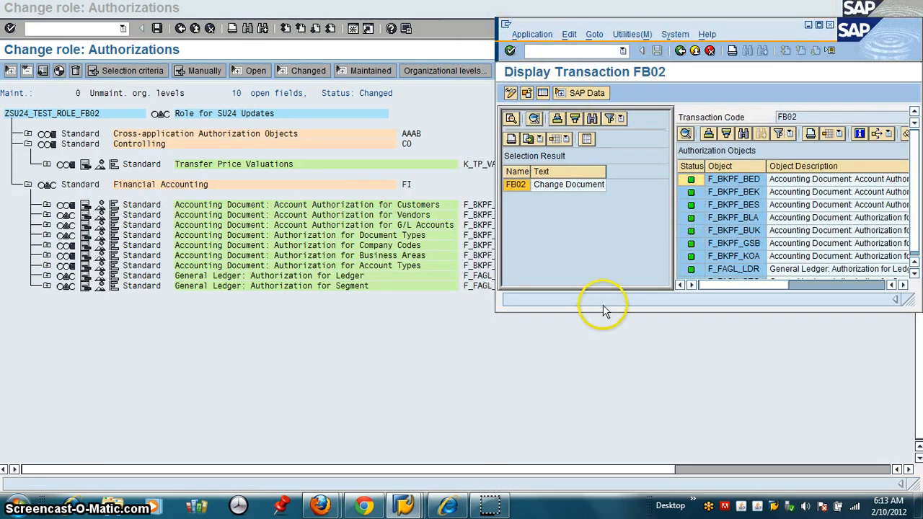
mouse_move(611, 371)
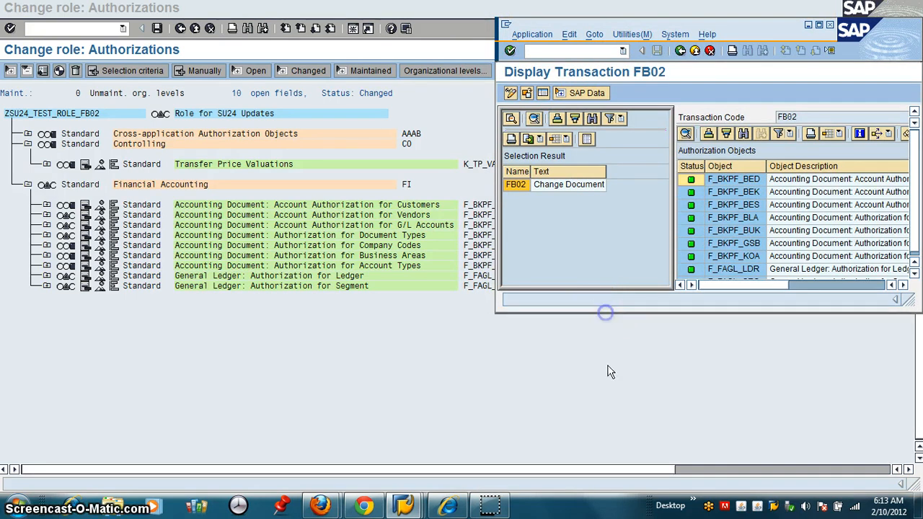
scroll(down, 3)
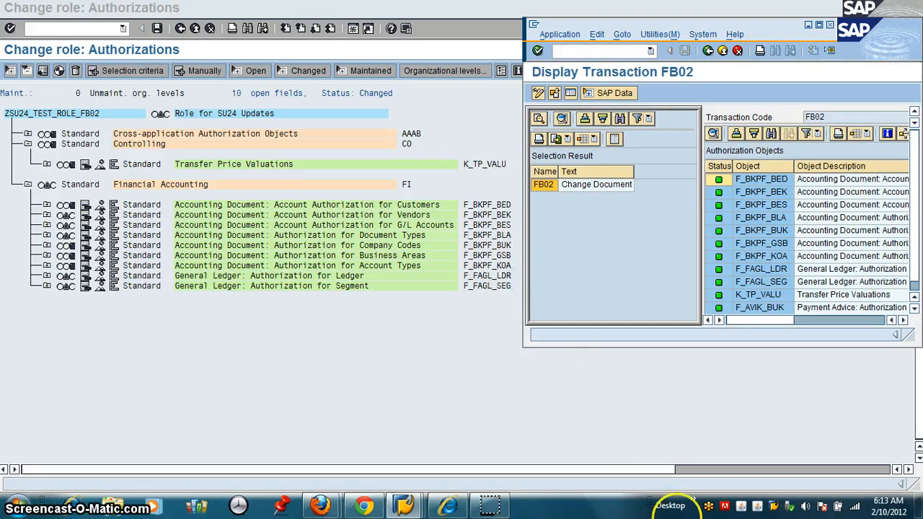
mouse_move(677, 412)
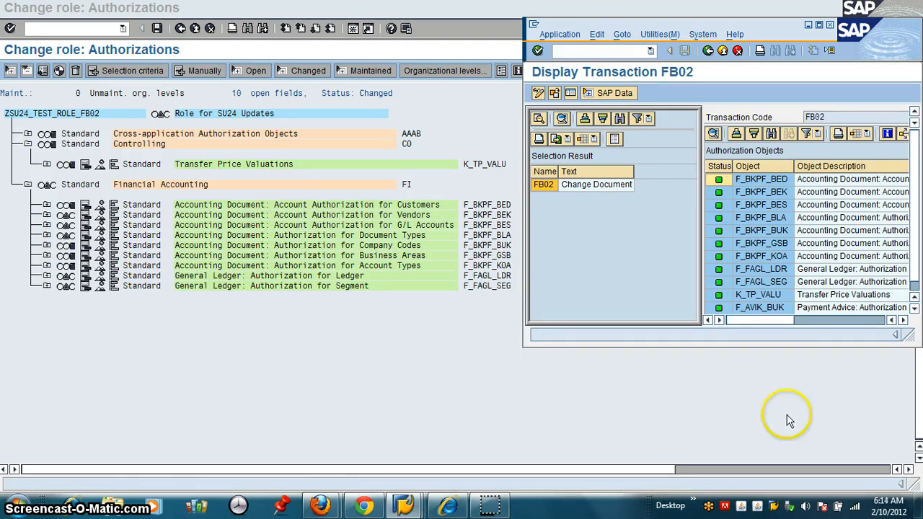
mouse_move(436, 232)
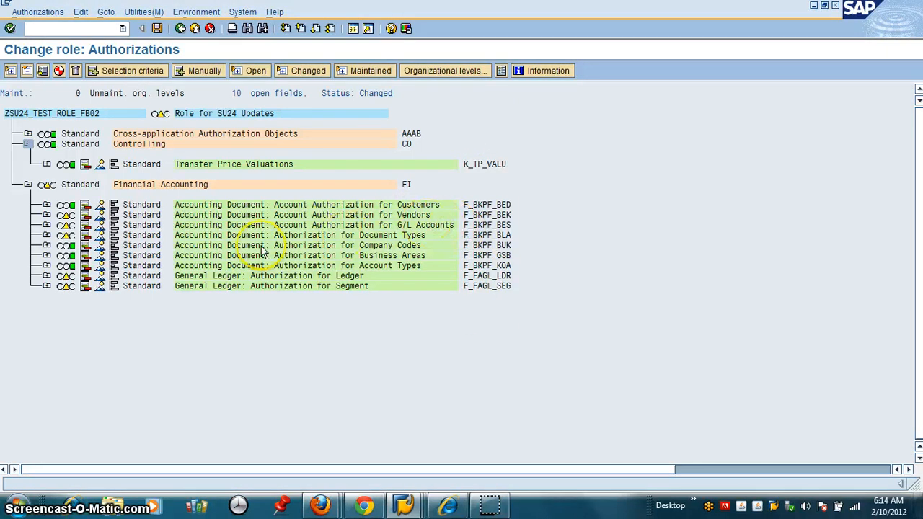
mouse_move(49, 209)
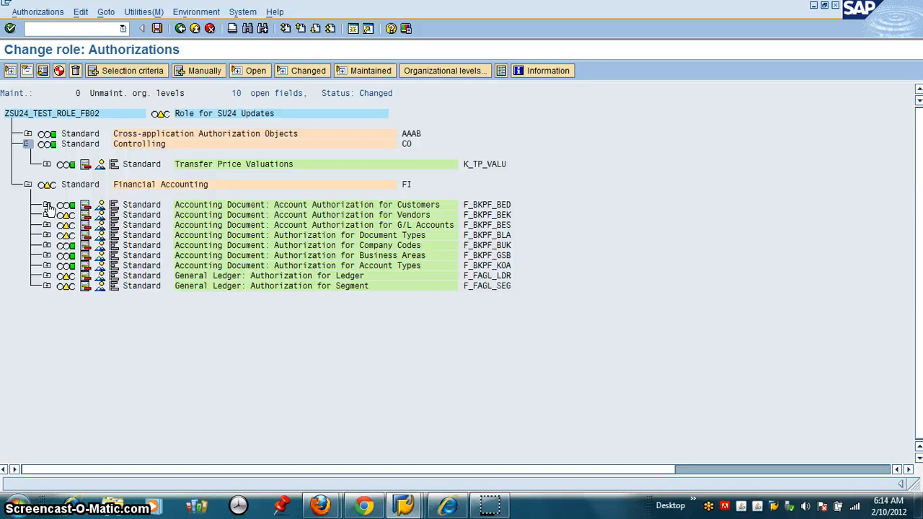
Expand F_BKPF_BED to reveal Activity 02, 03, 77, 78 and Authorization Group MMMM
click(46, 204)
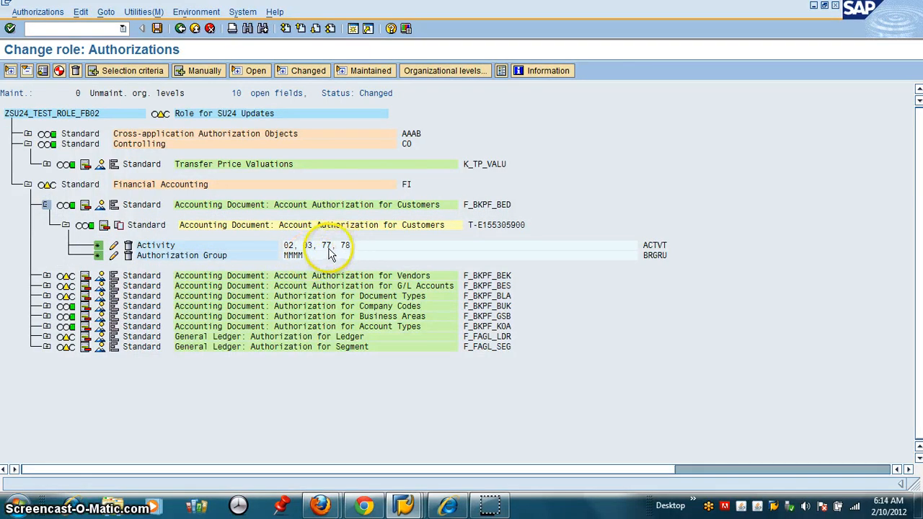
mouse_move(350, 252)
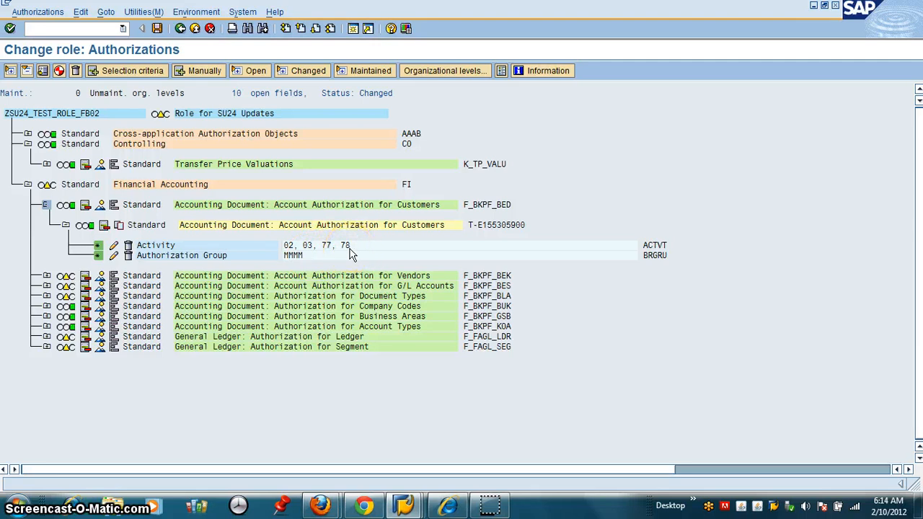